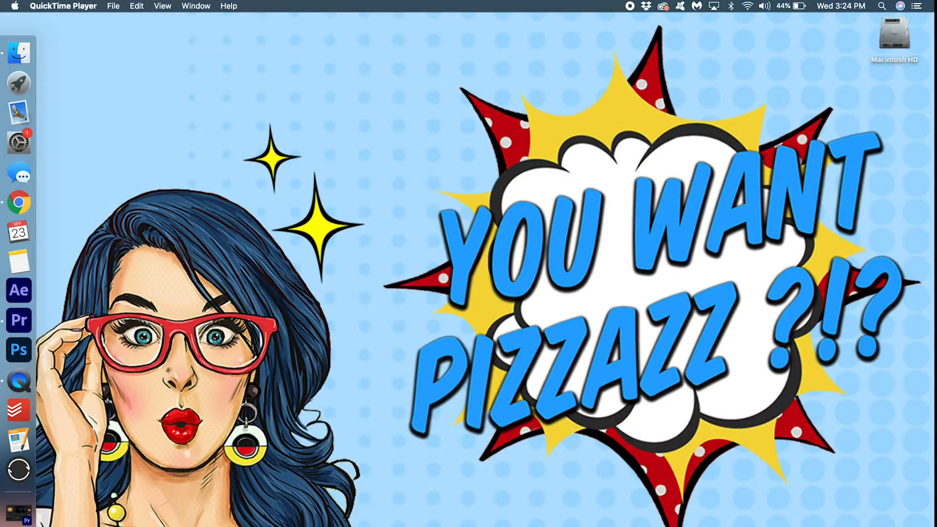
- Switch from the desktop to the open blooper reel project in Premiere Pro
left_click(126, 7)
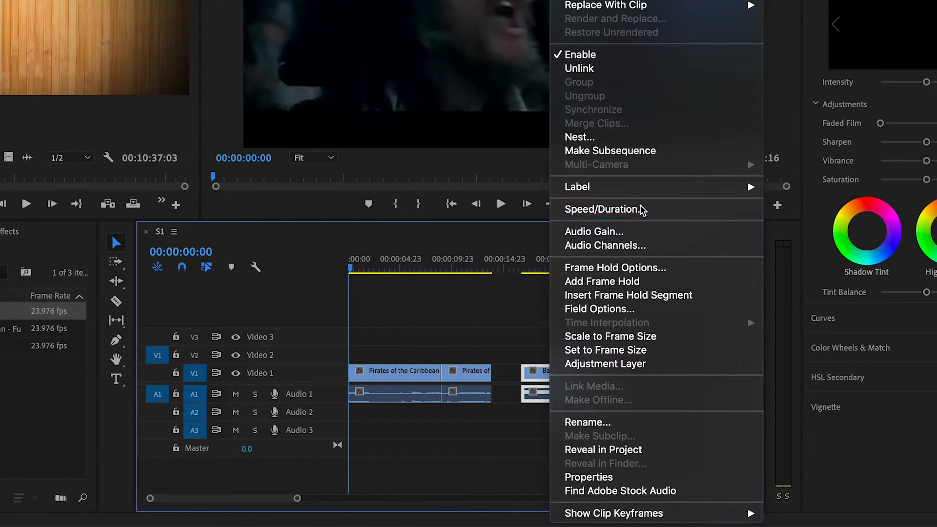
- Set the Bars and Tone clip's Speed/Duration to 00:00:00:04 (four frames)
left_click(602, 209)
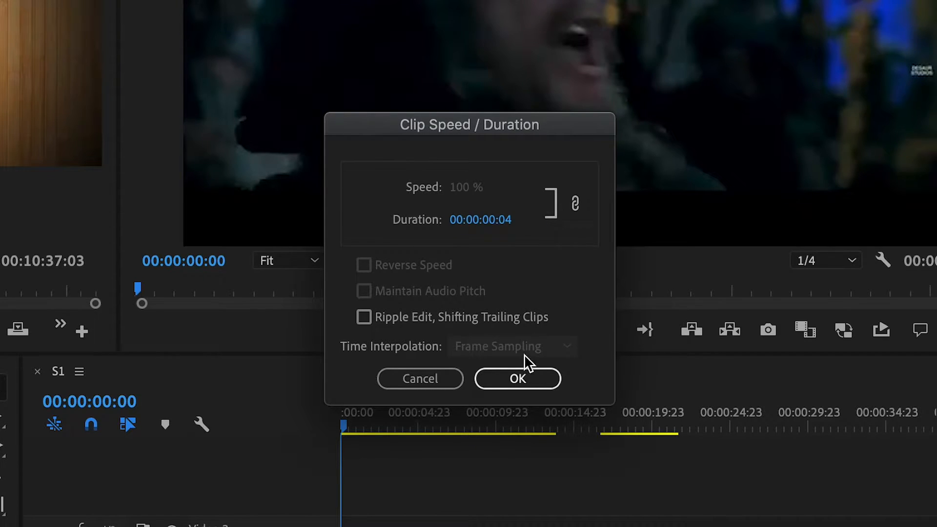
left_click(517, 378)
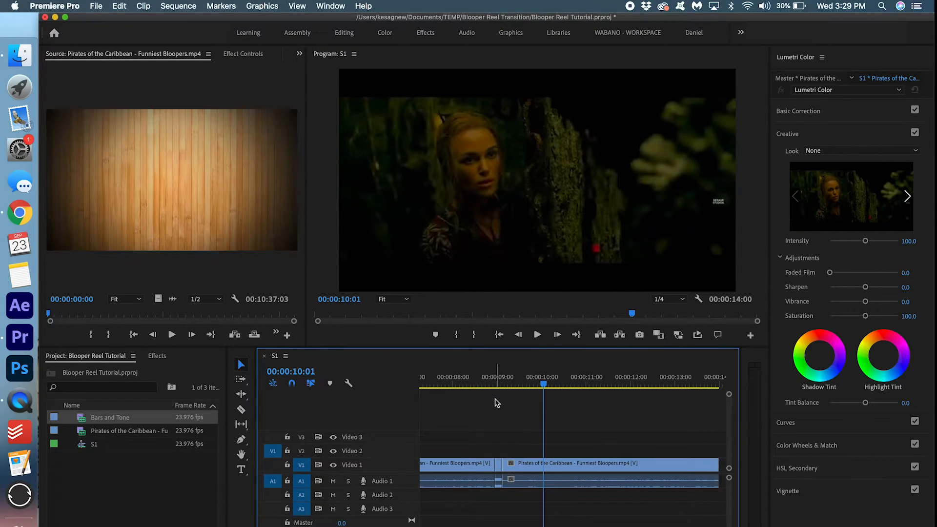
- Position the four-frame Bars and Tone clip between the two Pirates clips on V1
left_click(497, 400)
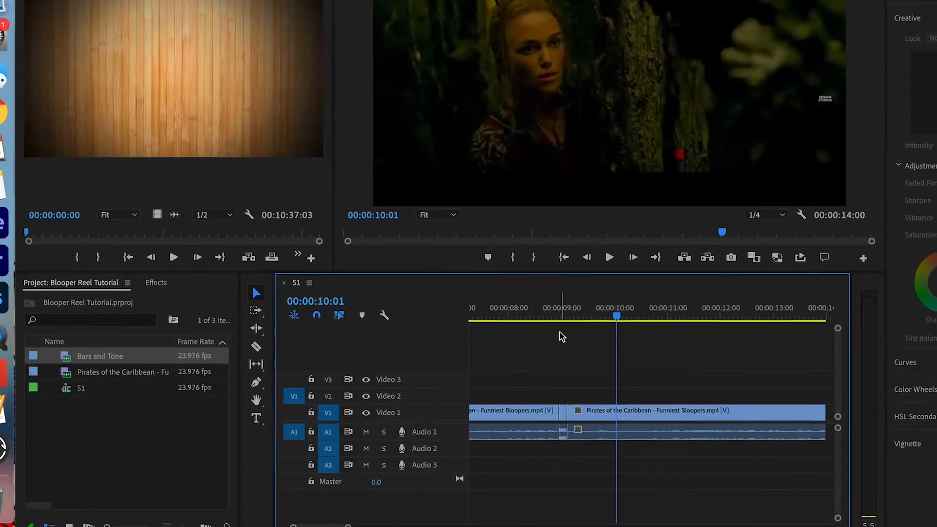
- Find 'dip to' in Effects and apply Dip to White at the cut after the short clip
left_click(156, 283)
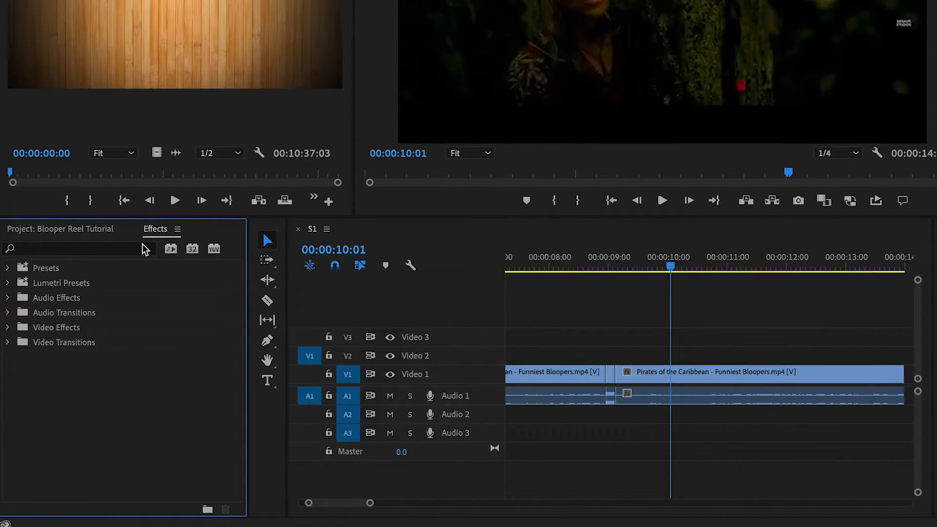
type("dip to")
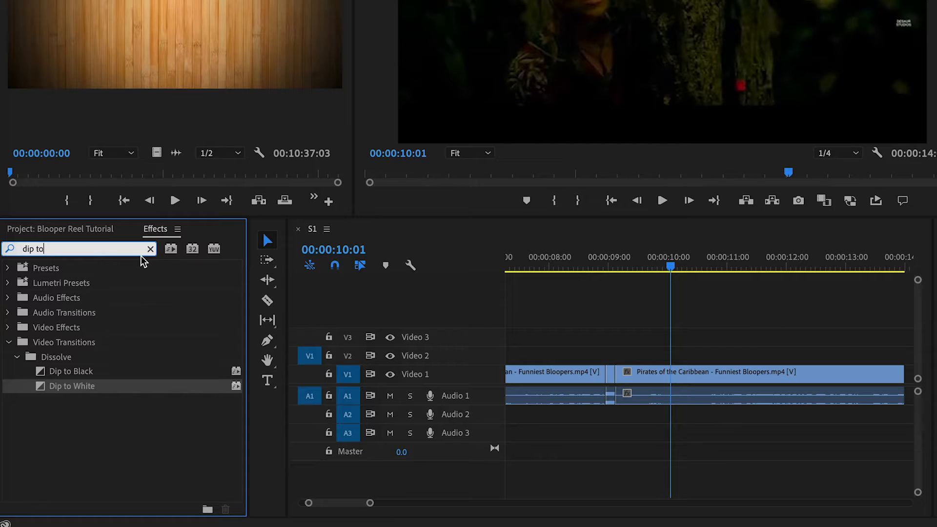
left_click_drag(71, 387, 628, 372)
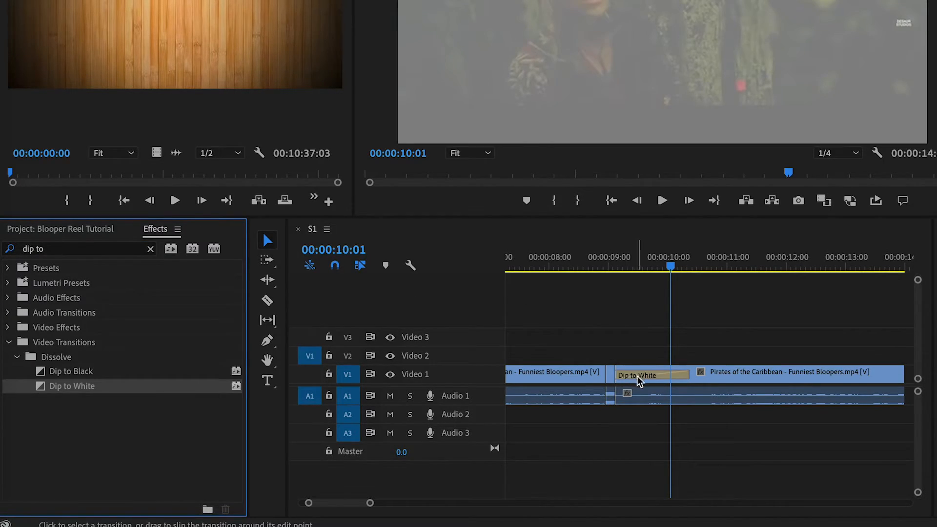
- Set the Dip to White duration to 00:00:00:05 and preview it from just before the cut
double_click(648, 375)
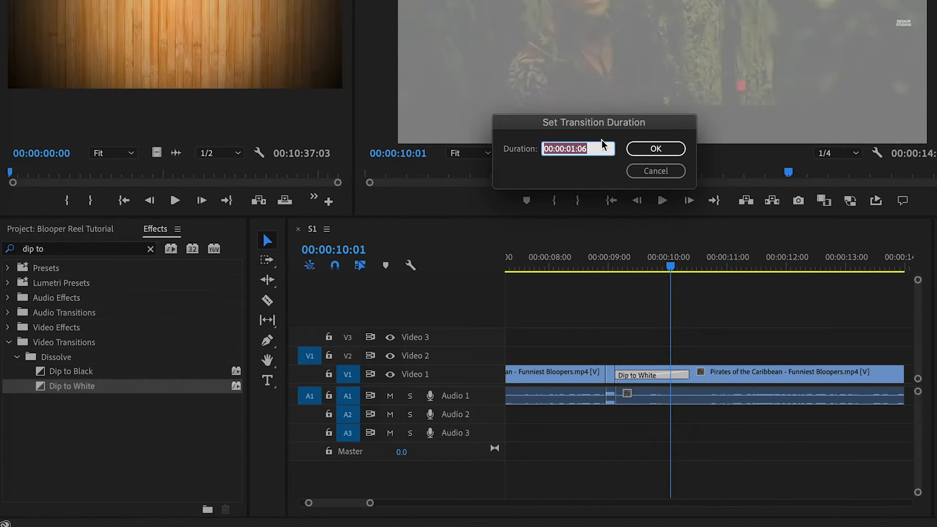
type("00:00:00:05")
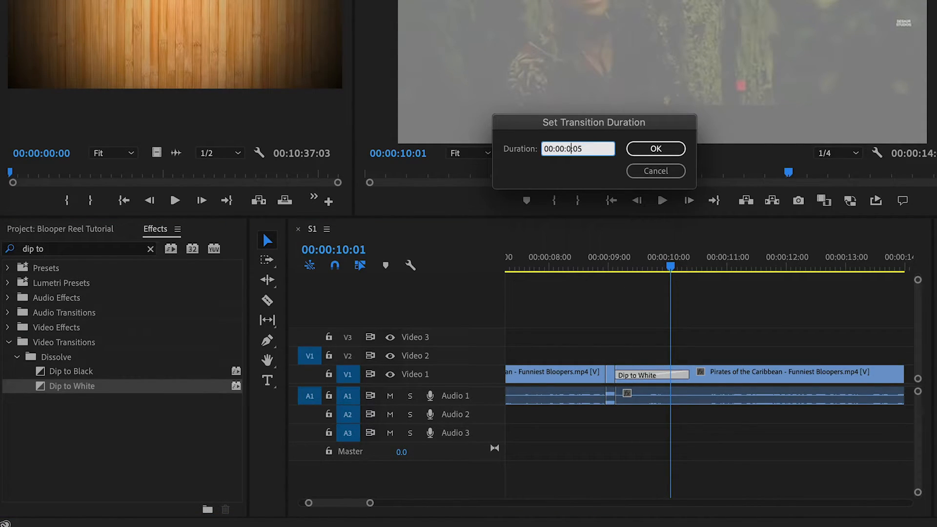
left_click(657, 148)
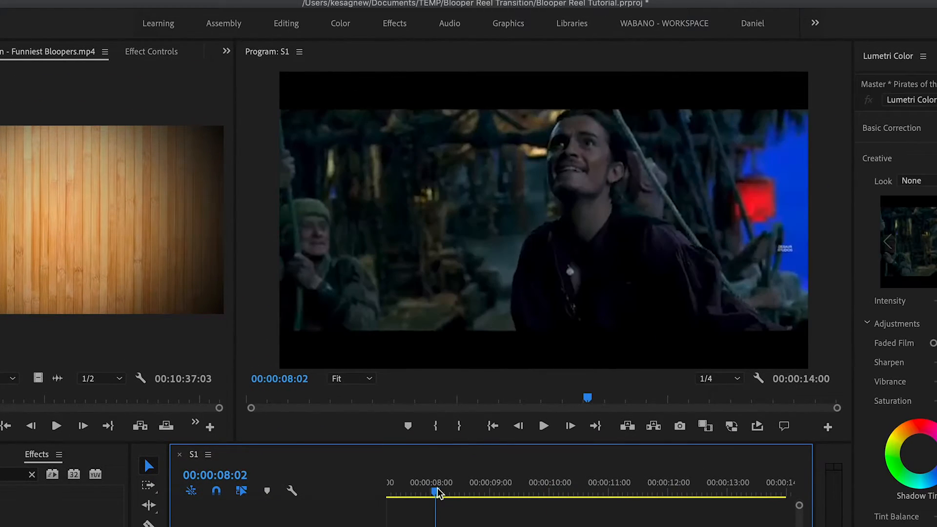
left_click(544, 425)
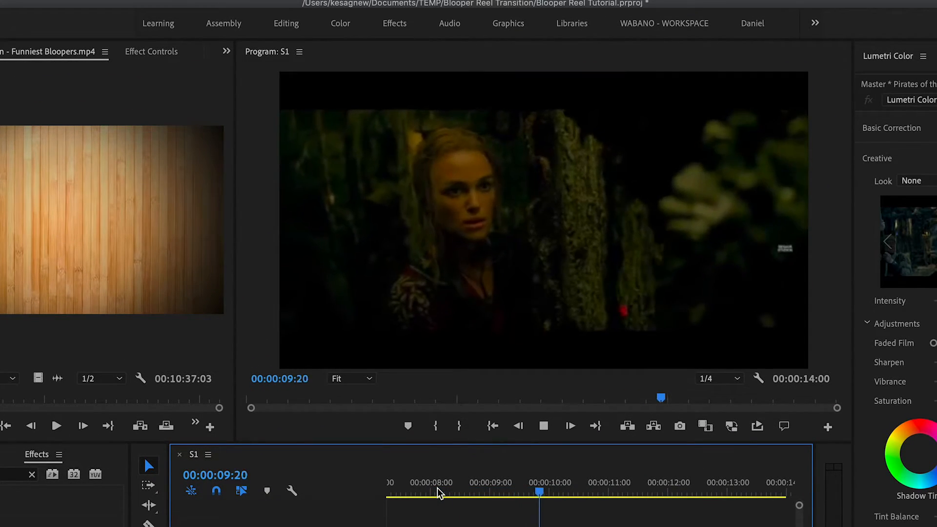